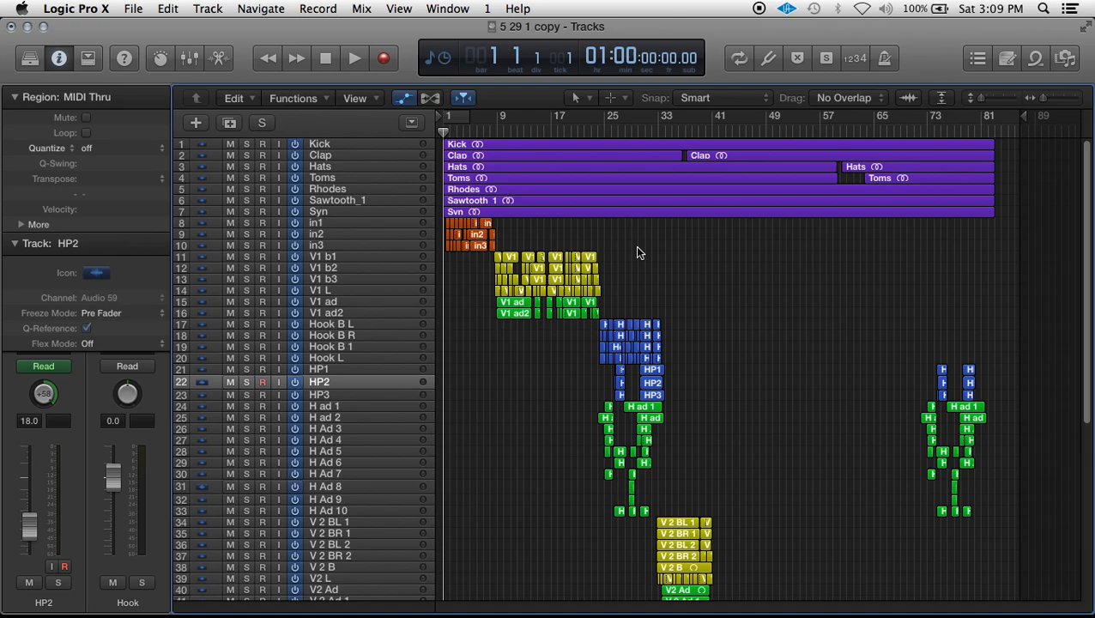
mouse_move(500, 266)
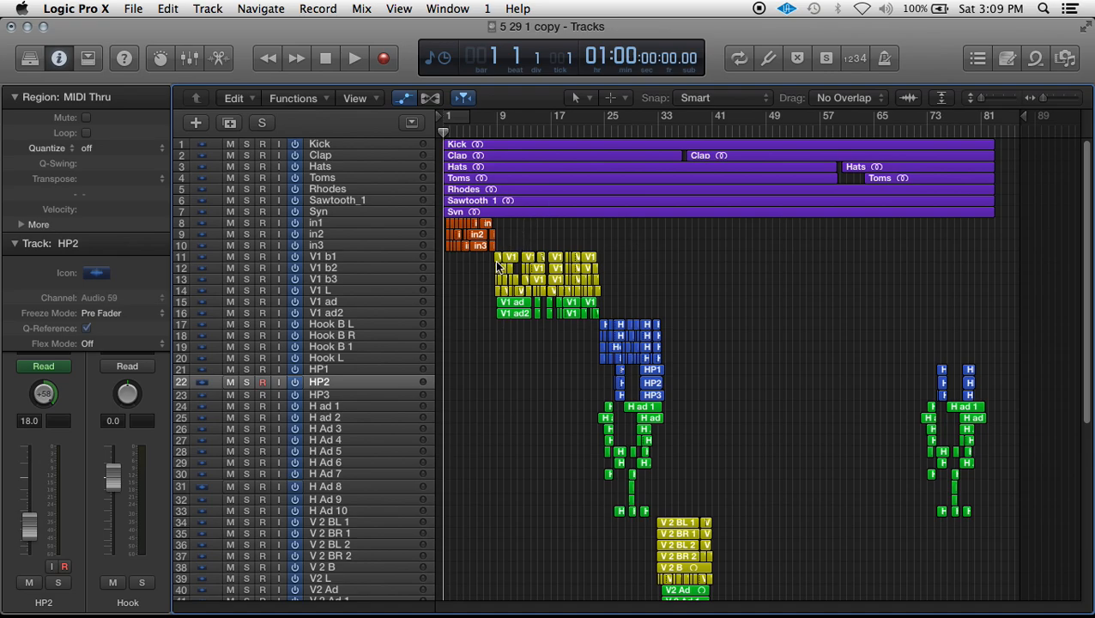
Step: Check the project file's size on disk (1.34 GB)
scroll("down", 3)
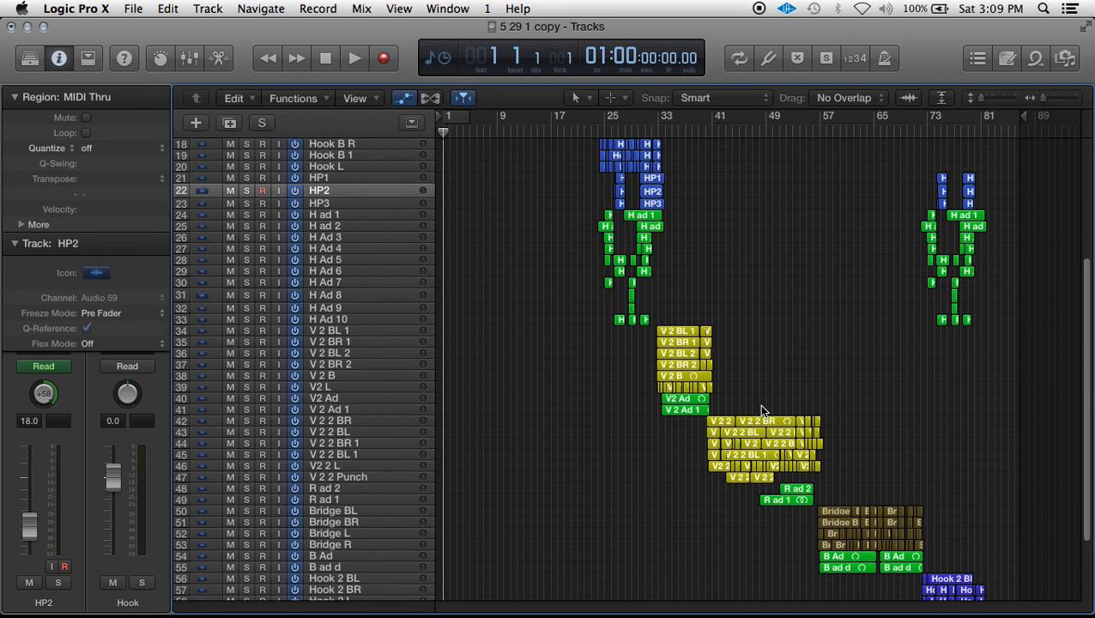
scroll("up", 3)
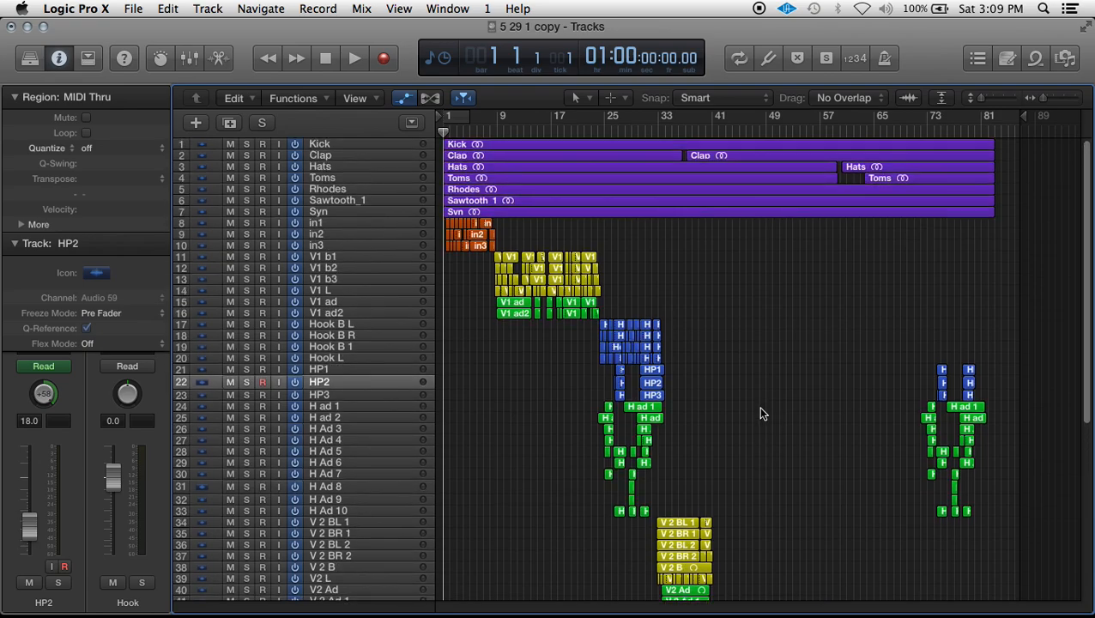
mouse_move(428, 593)
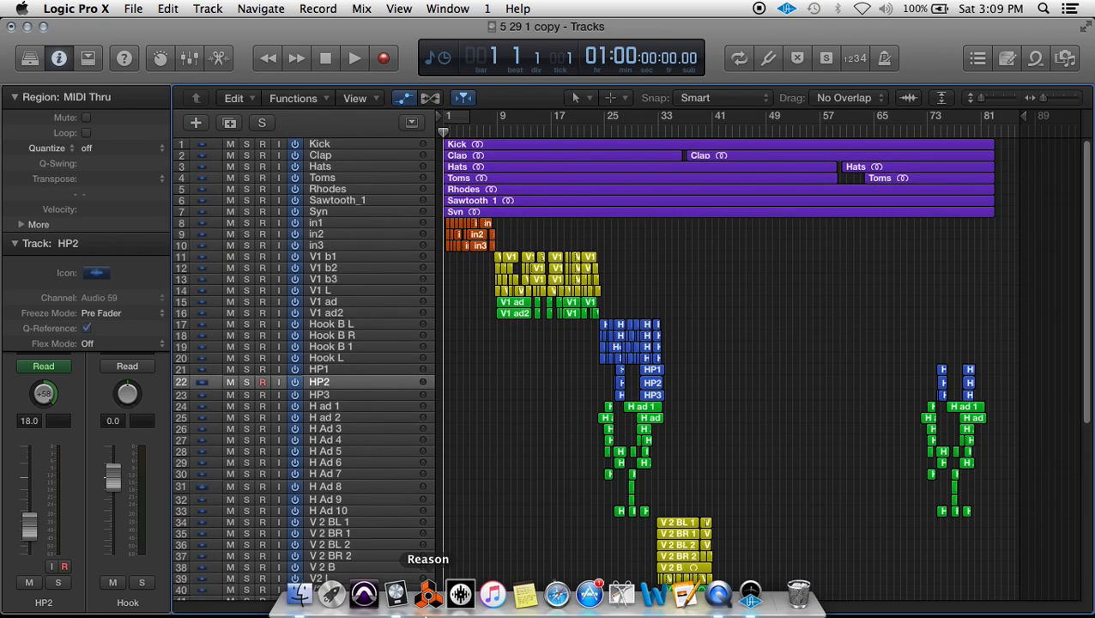
left_click(300, 594)
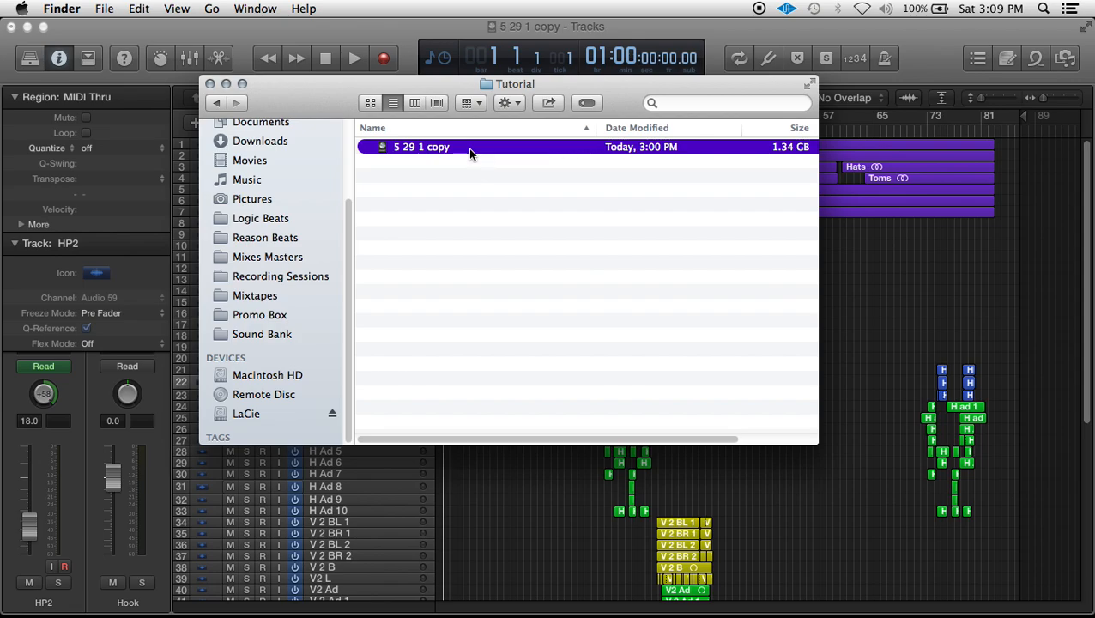
mouse_move(844, 169)
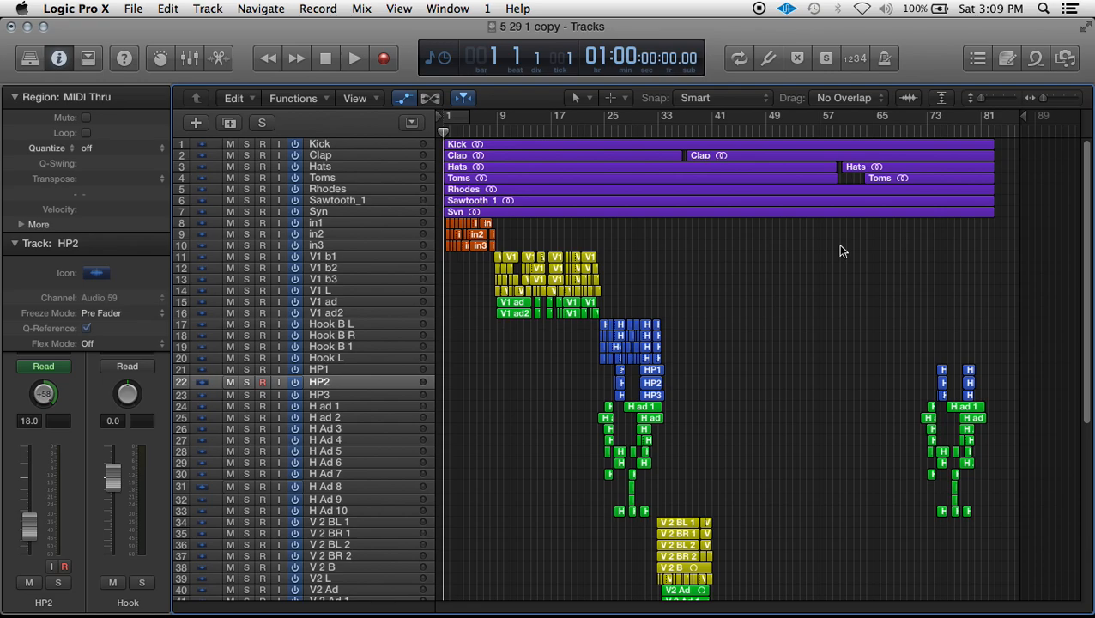
mouse_move(922, 173)
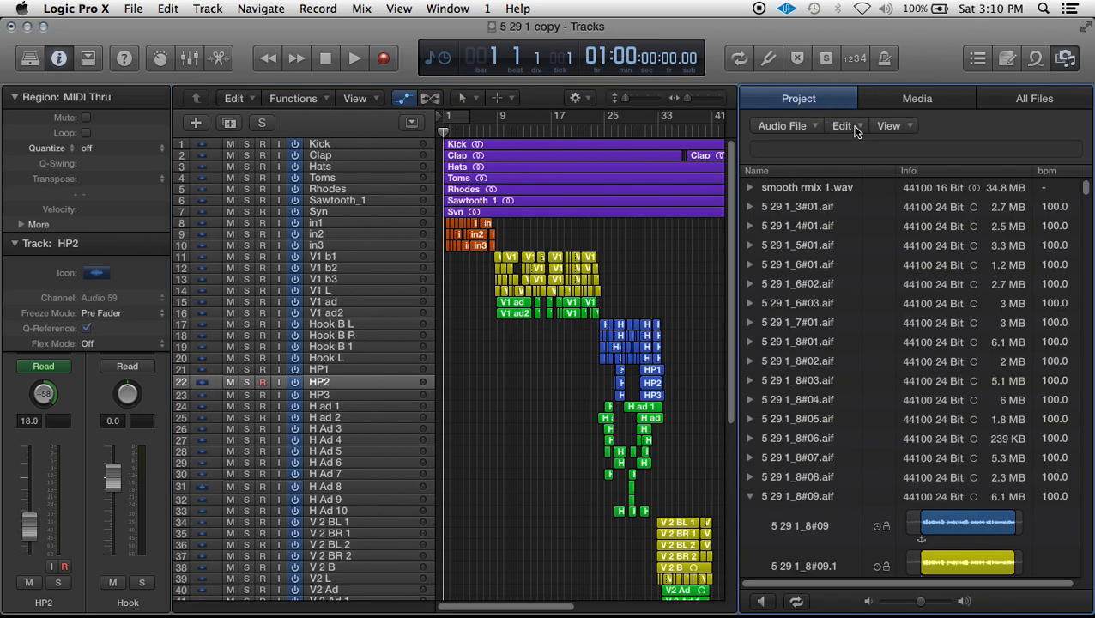
Step: Select every unused audio file in the Project Audio browser with Edit > Select Unused
left_click(841, 125)
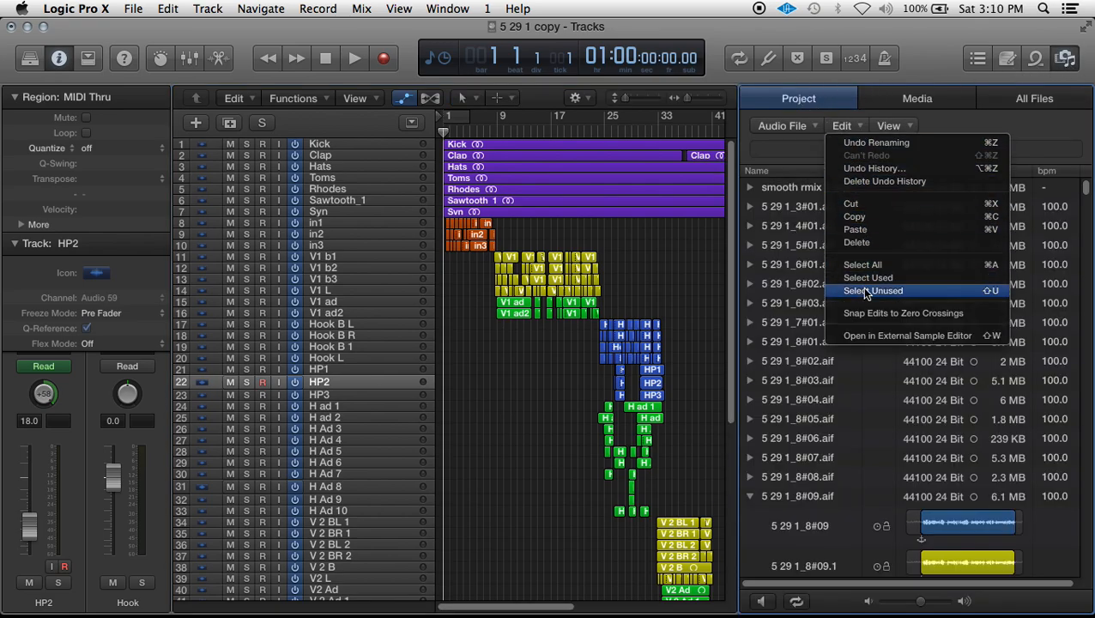
mouse_move(981, 295)
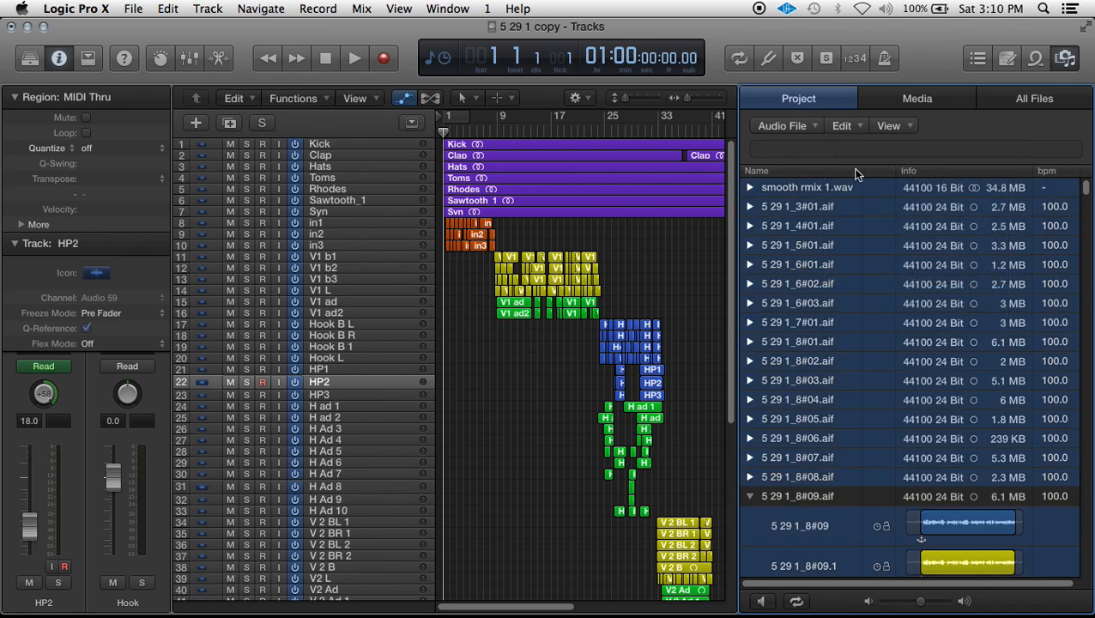
left_click(842, 125)
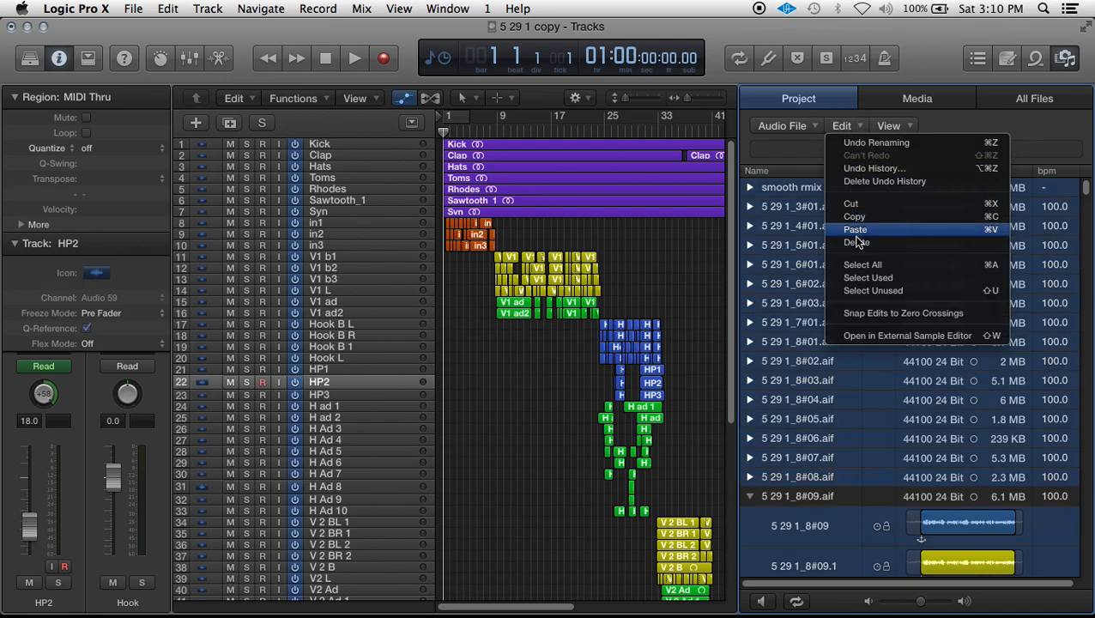
mouse_move(856, 242)
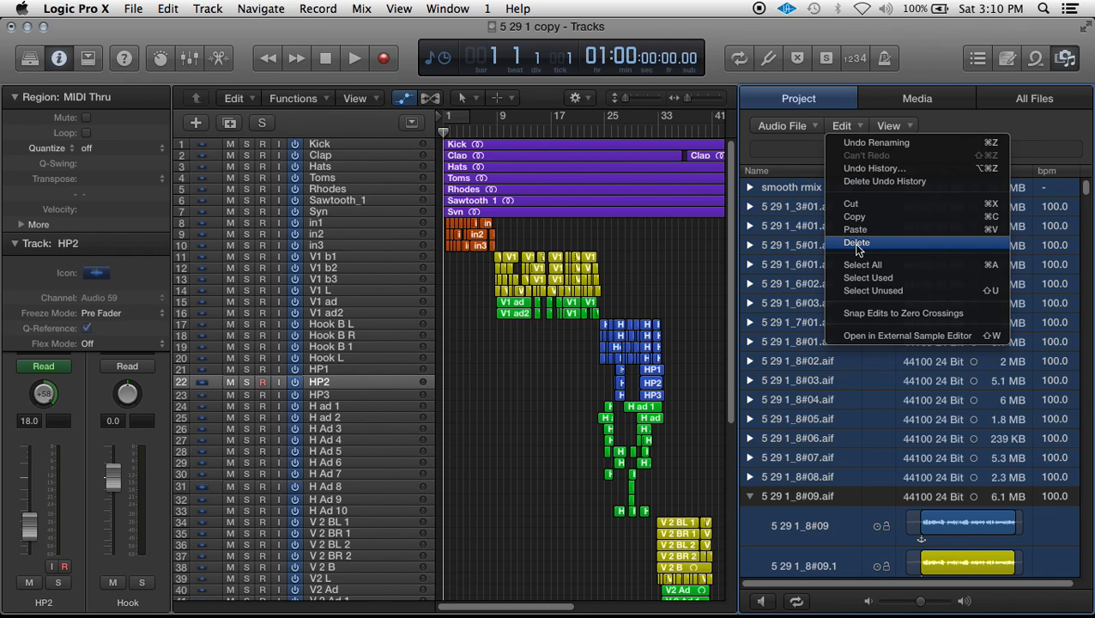
left_click(790, 131)
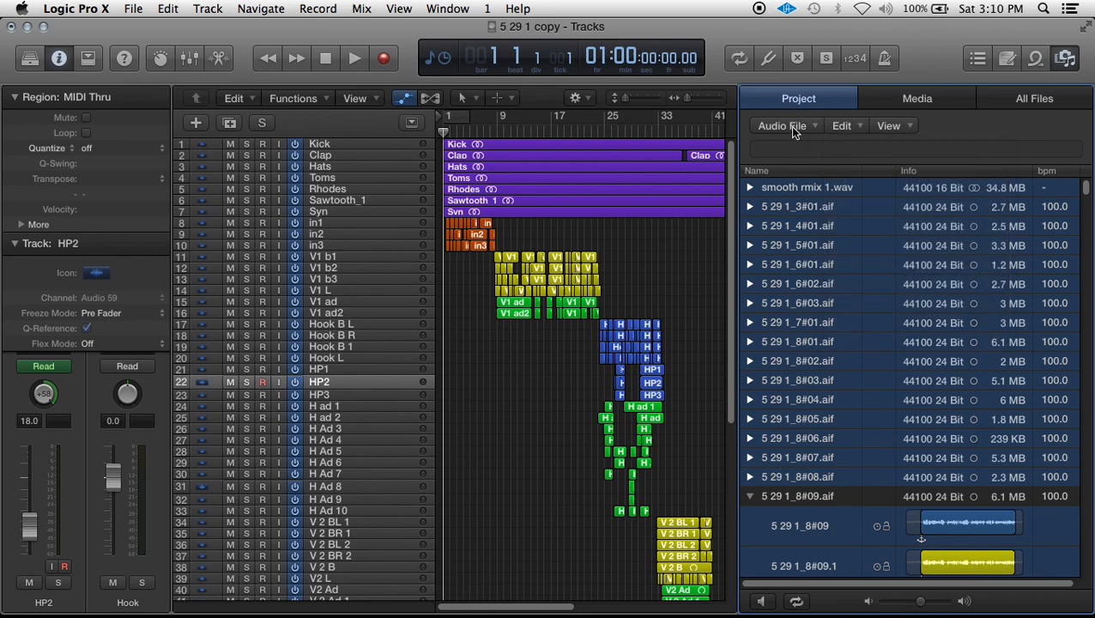
Step: Delete the 99 unused audio files from disk with Audio File > Delete File(s), confirming the warning
left_click(782, 126)
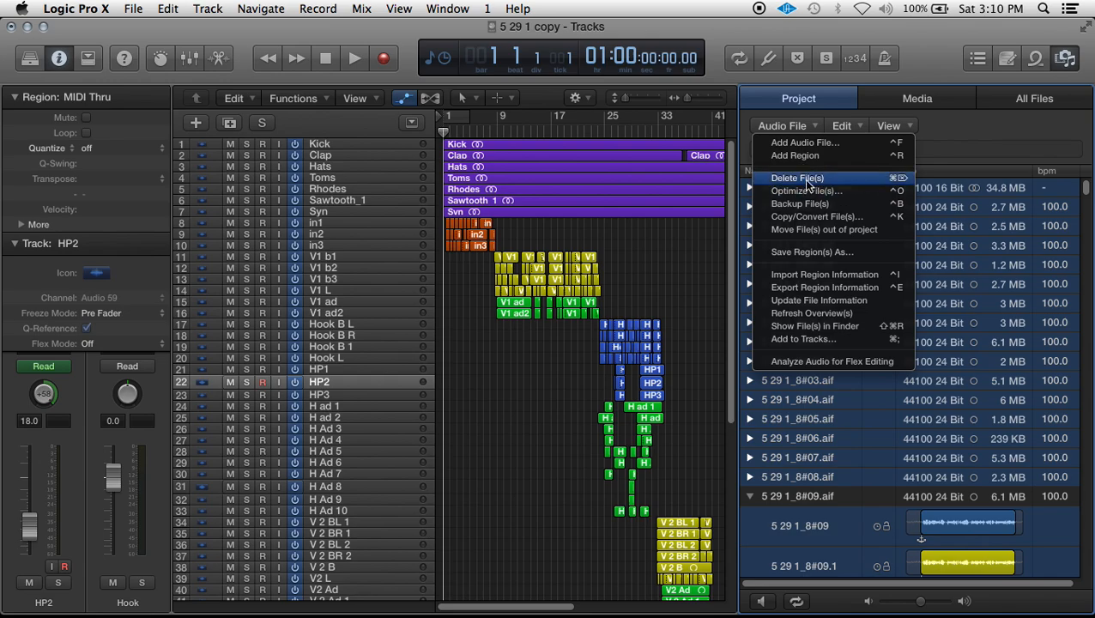
mouse_move(850, 184)
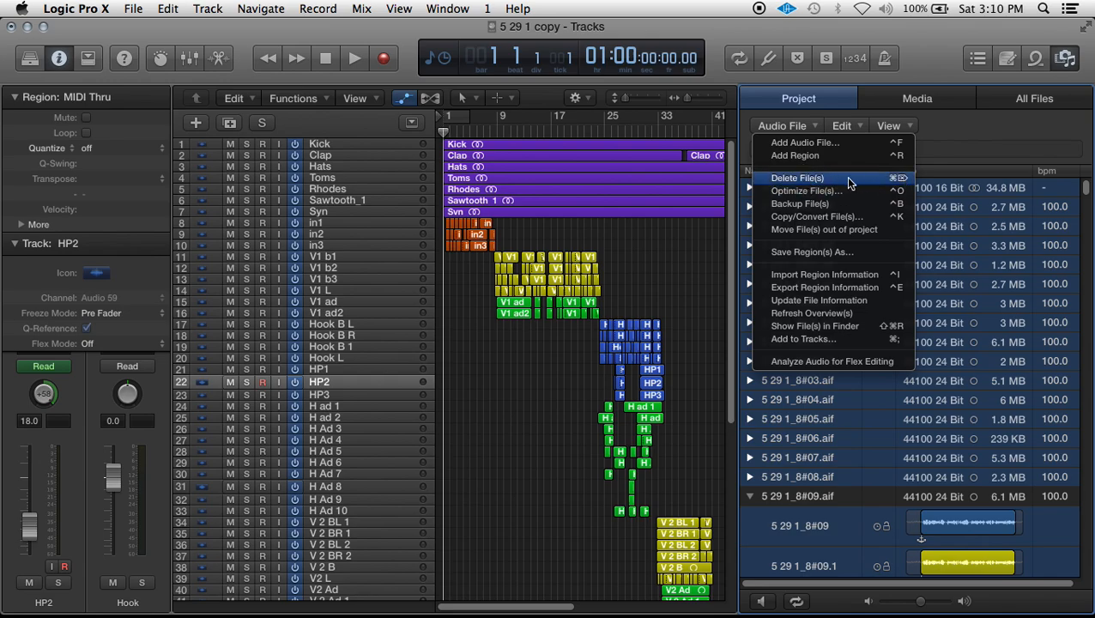
left_click(797, 178)
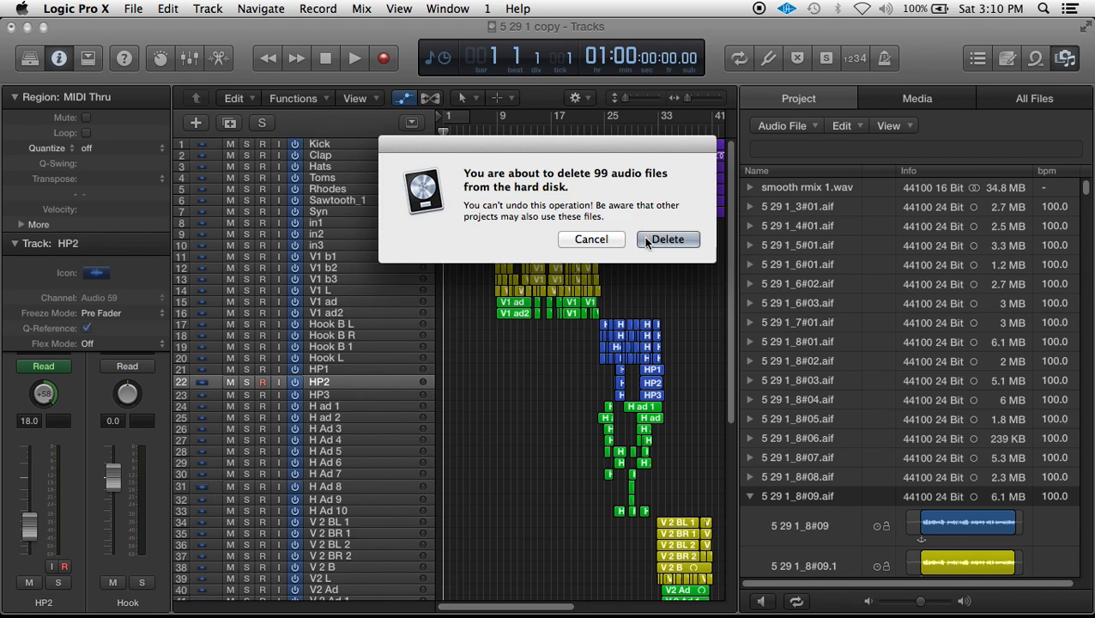
mouse_move(667, 245)
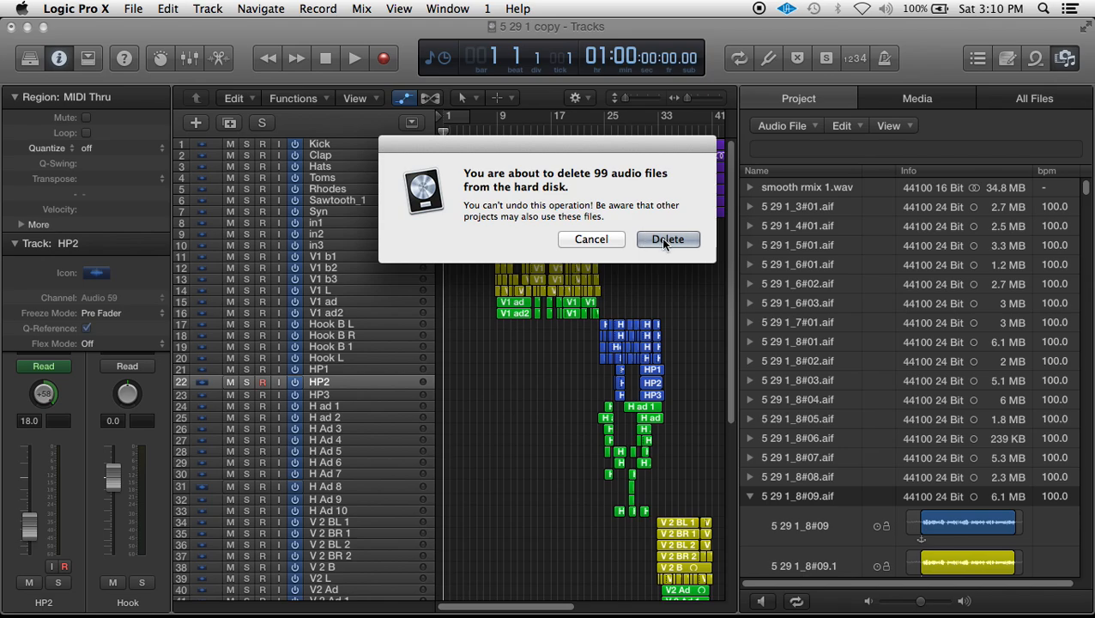
left_click(668, 239)
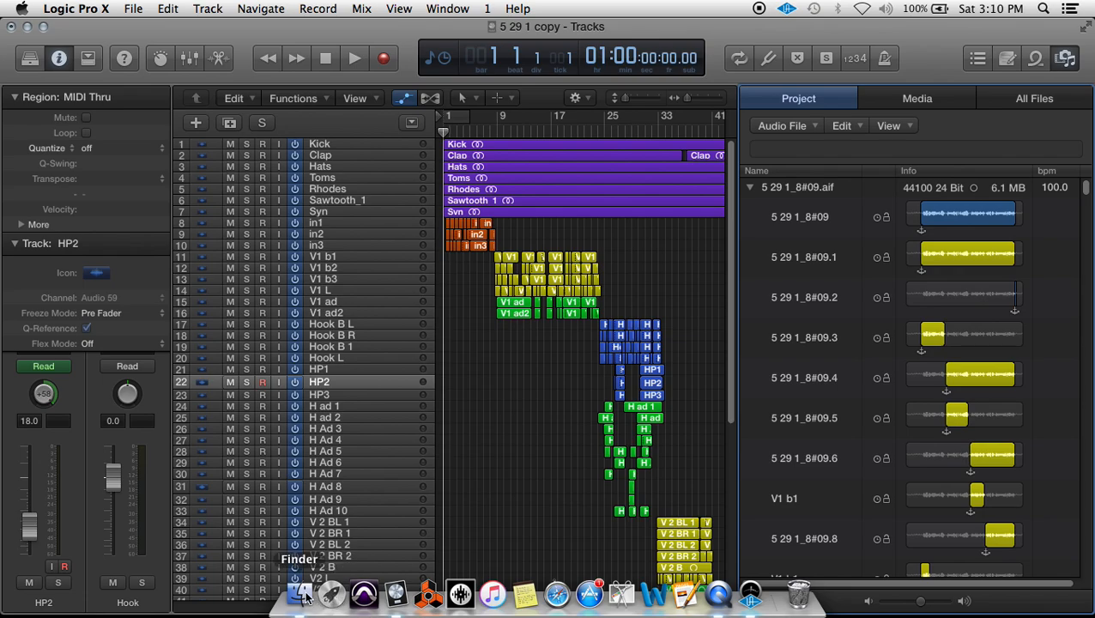
mouse_move(469, 490)
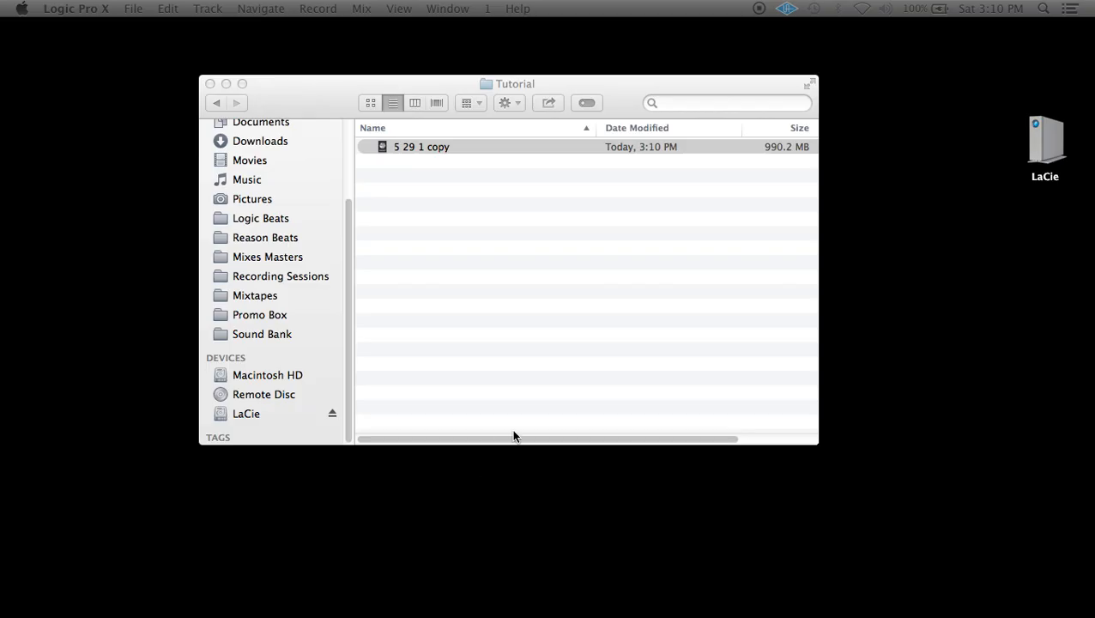
mouse_move(754, 153)
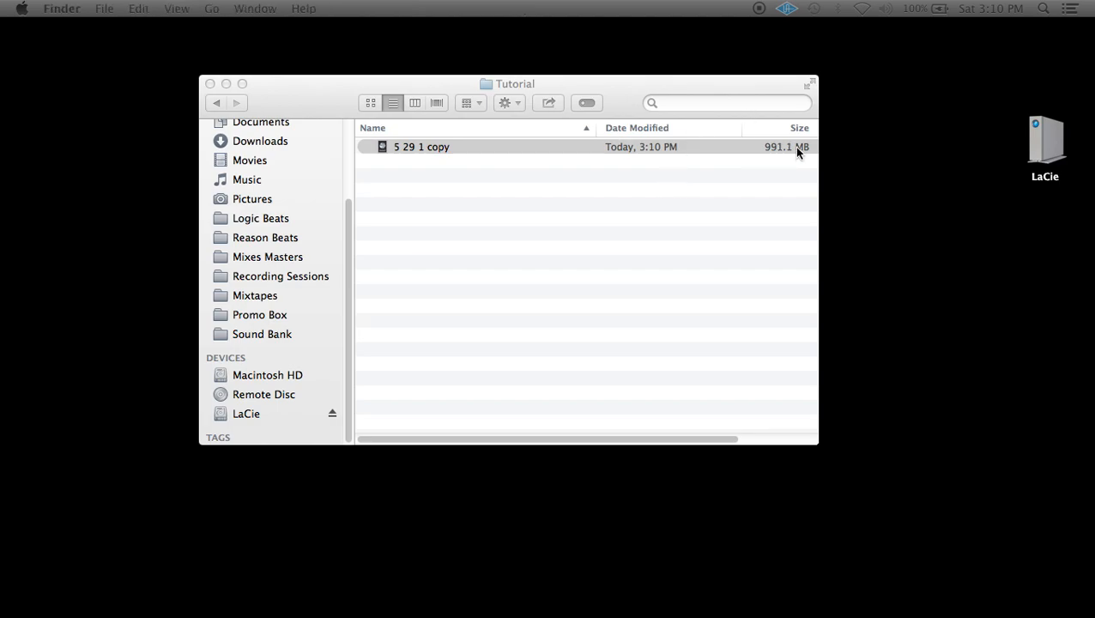
mouse_move(679, 155)
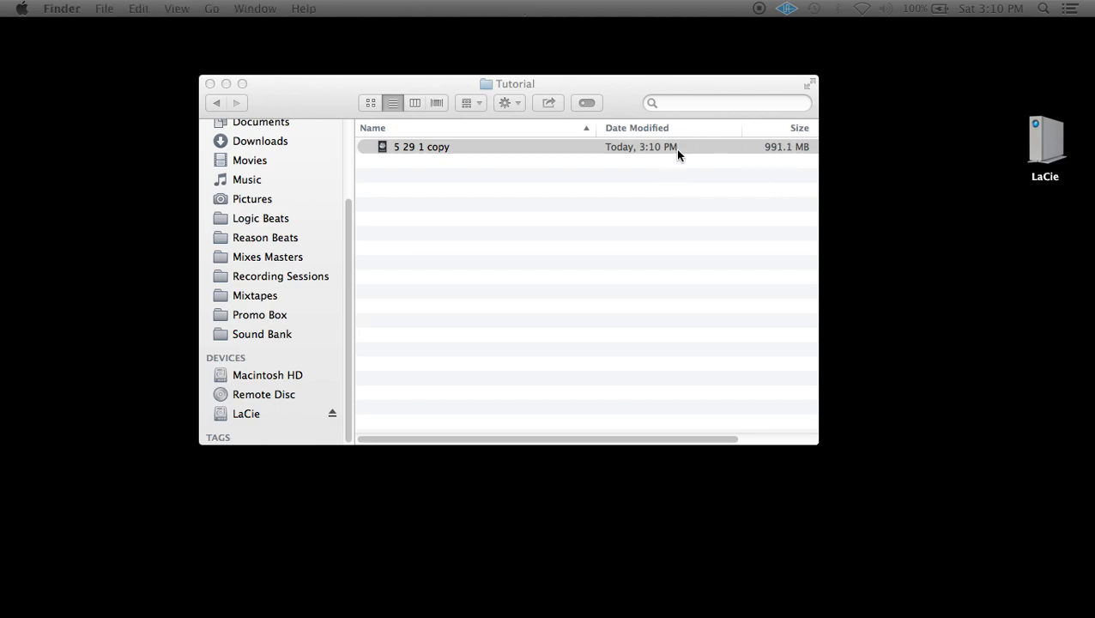
mouse_move(601, 176)
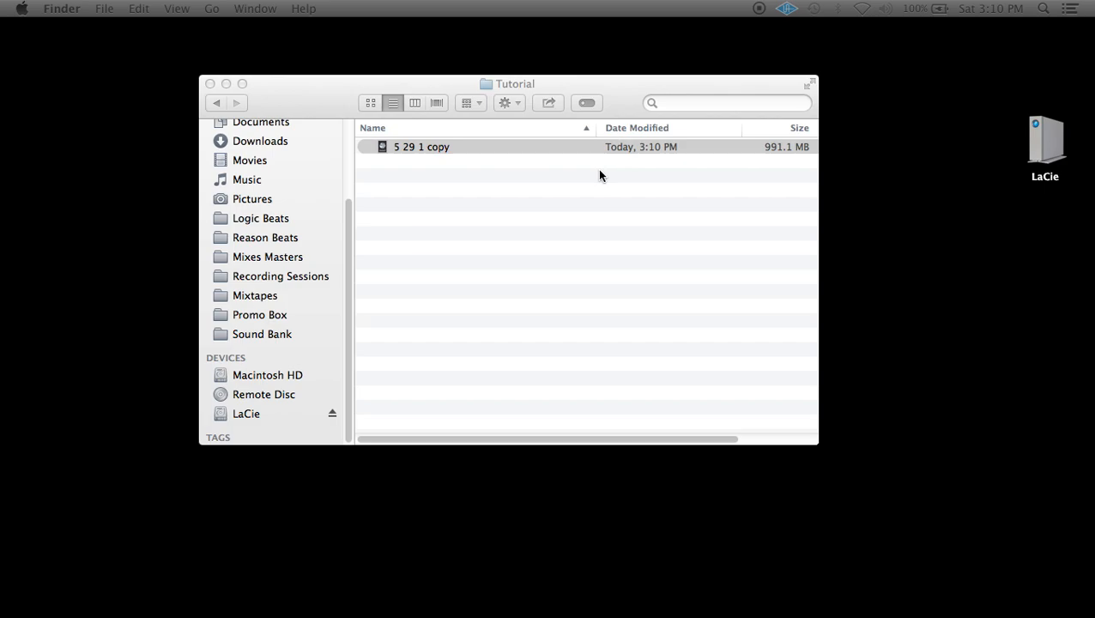